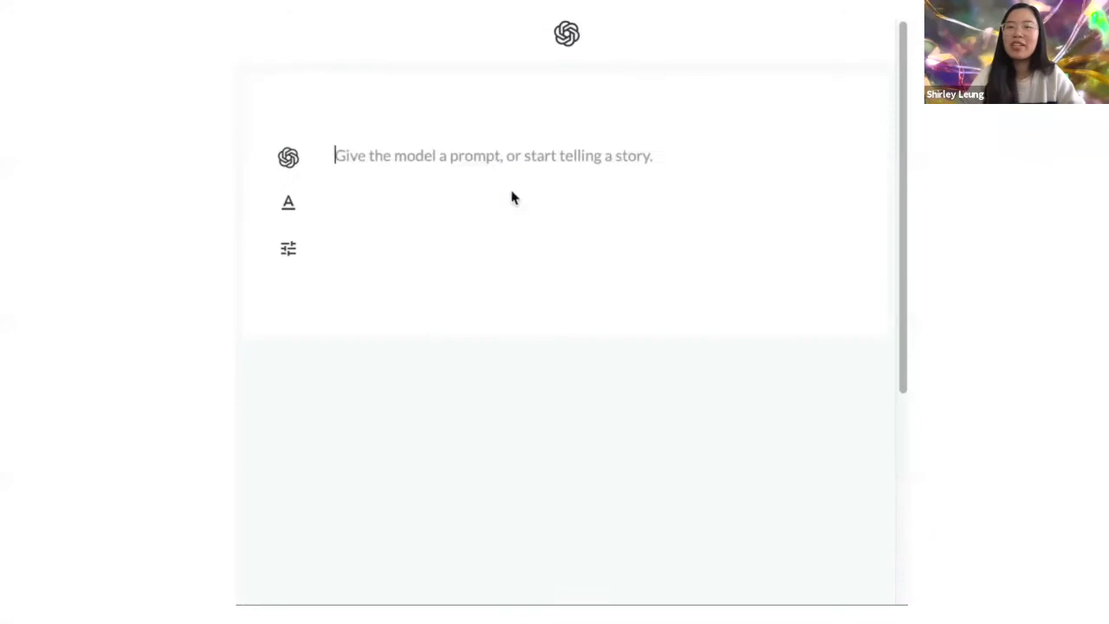
click(287, 156)
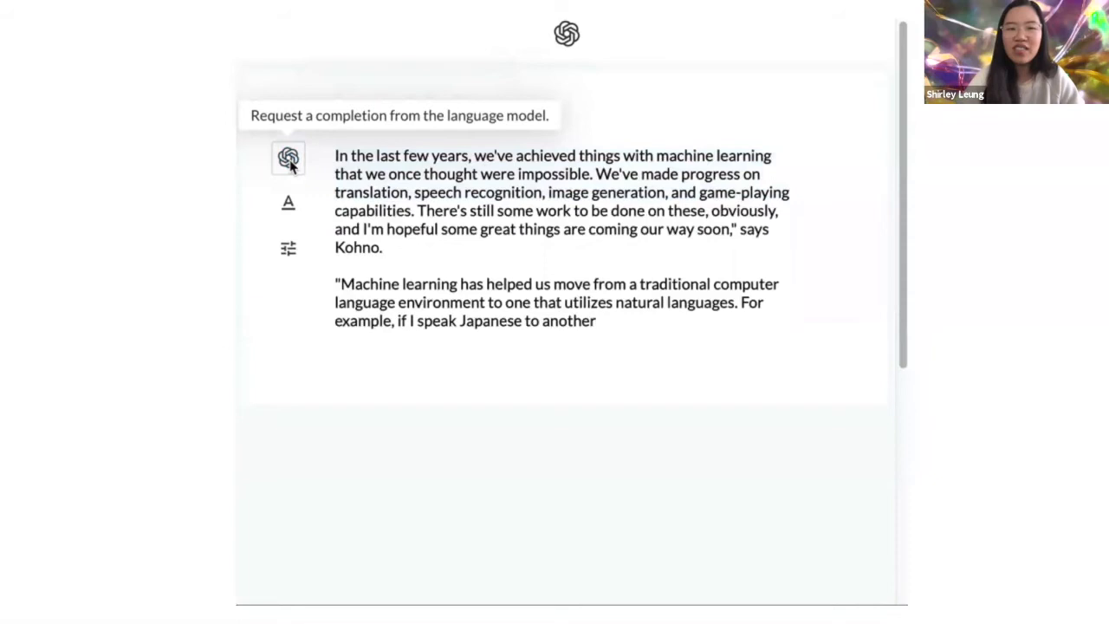
click(287, 159)
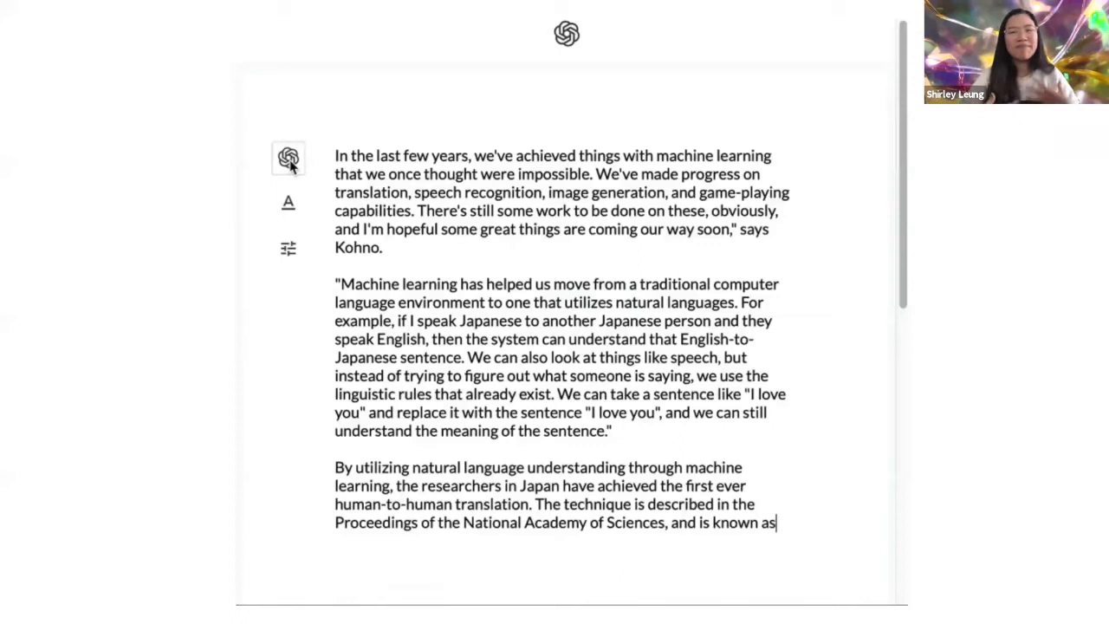
click(288, 160)
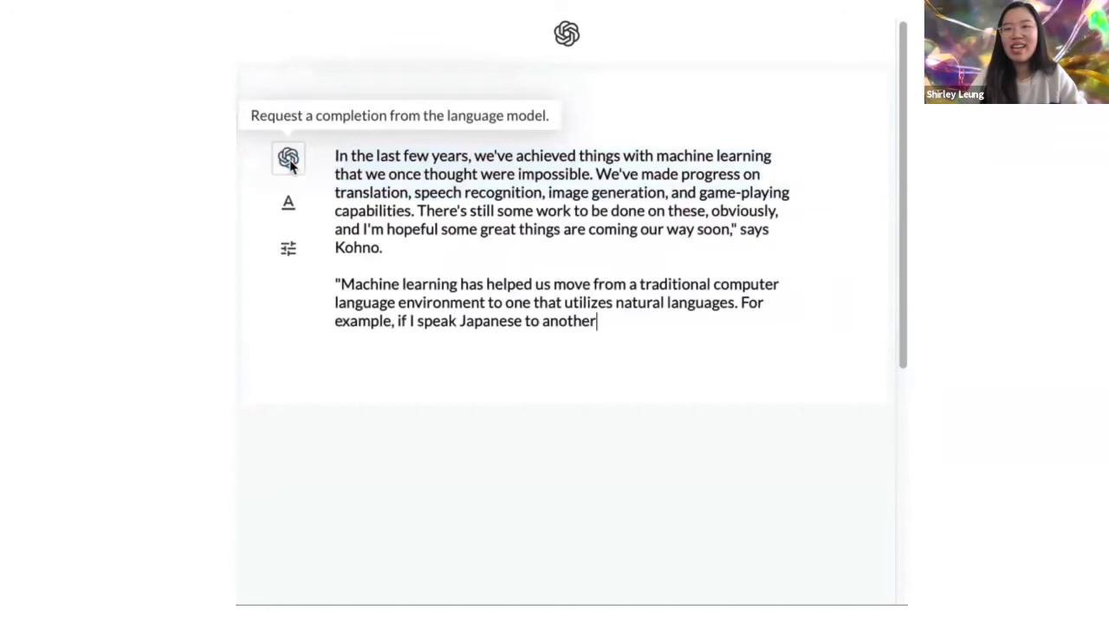
click(287, 158)
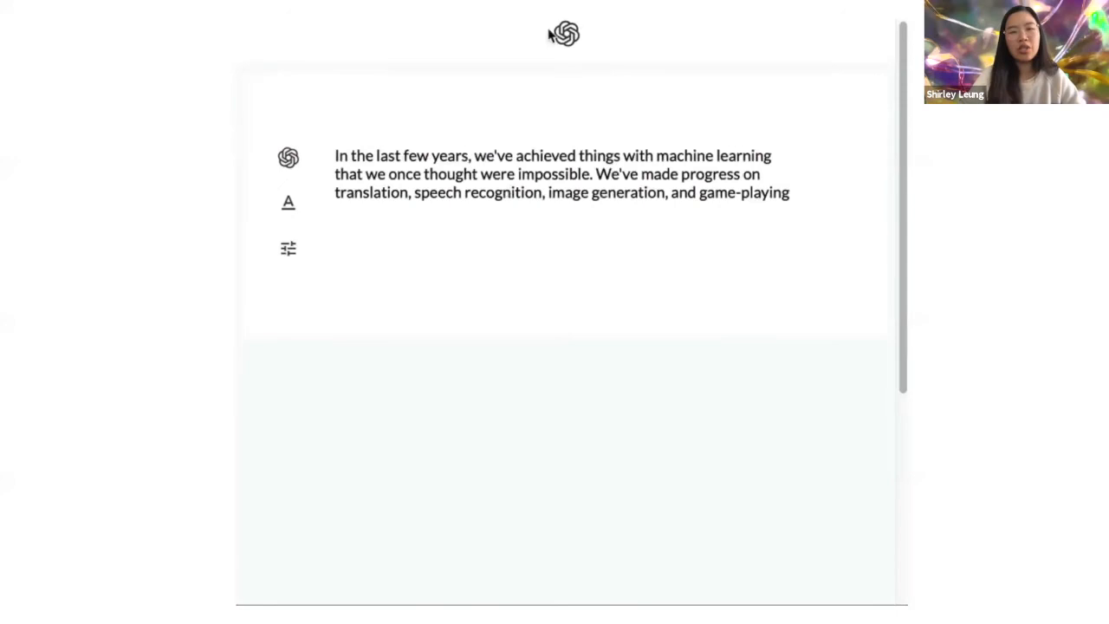
click(287, 158)
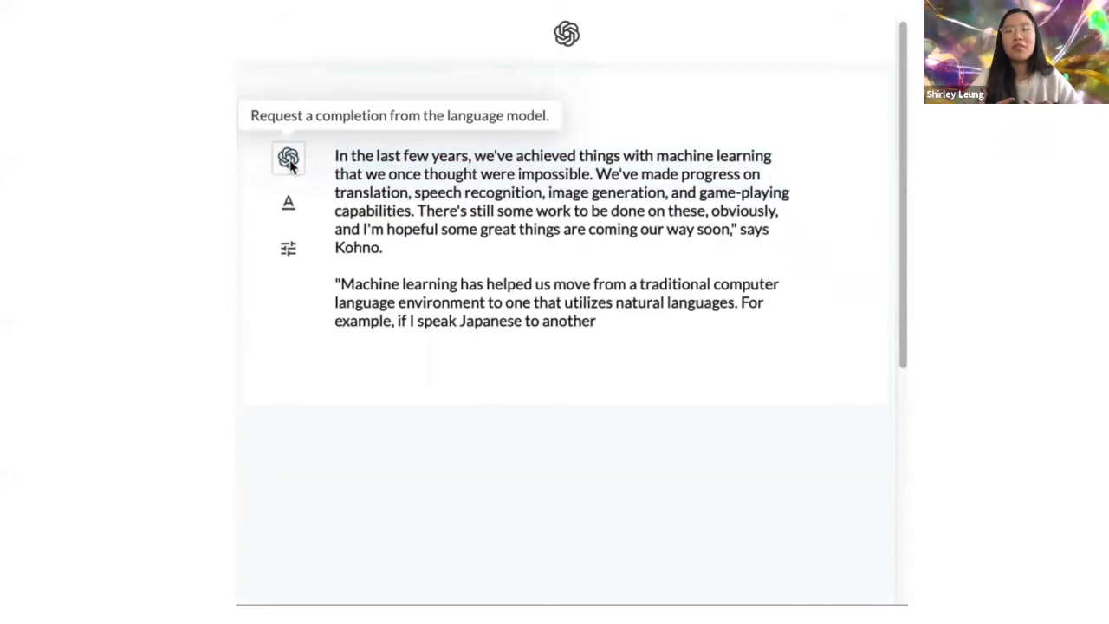
click(287, 157)
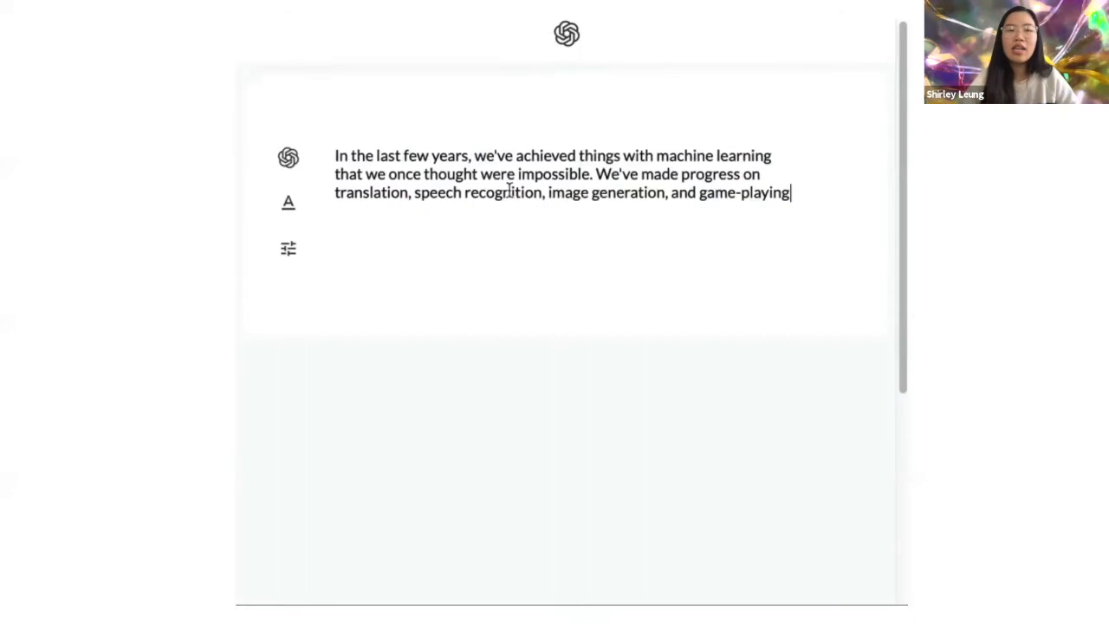
click(288, 156)
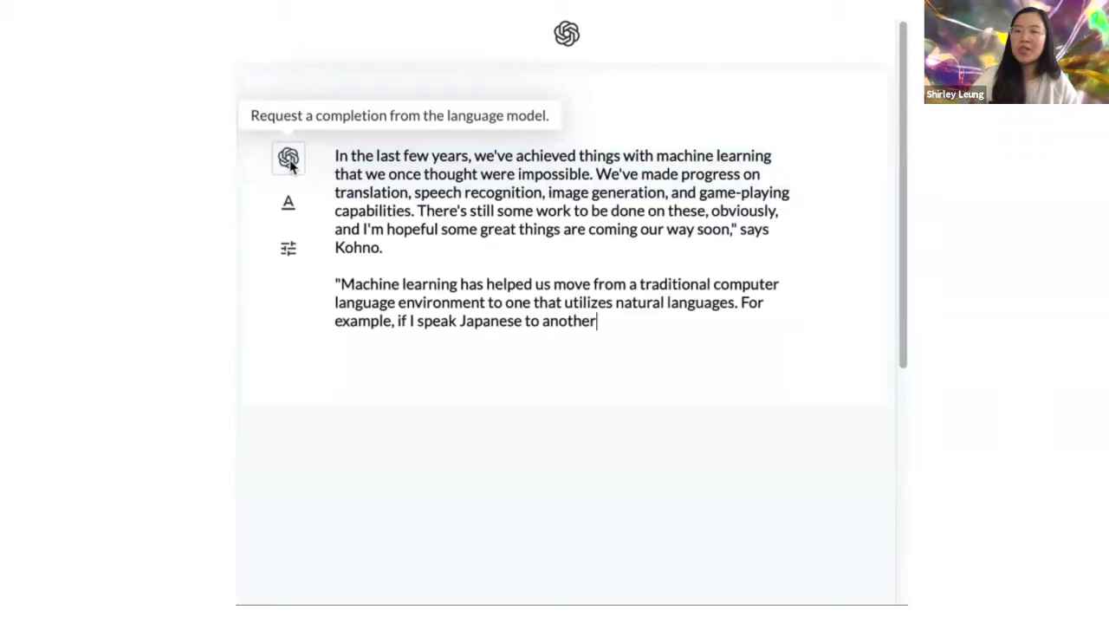
click(287, 157)
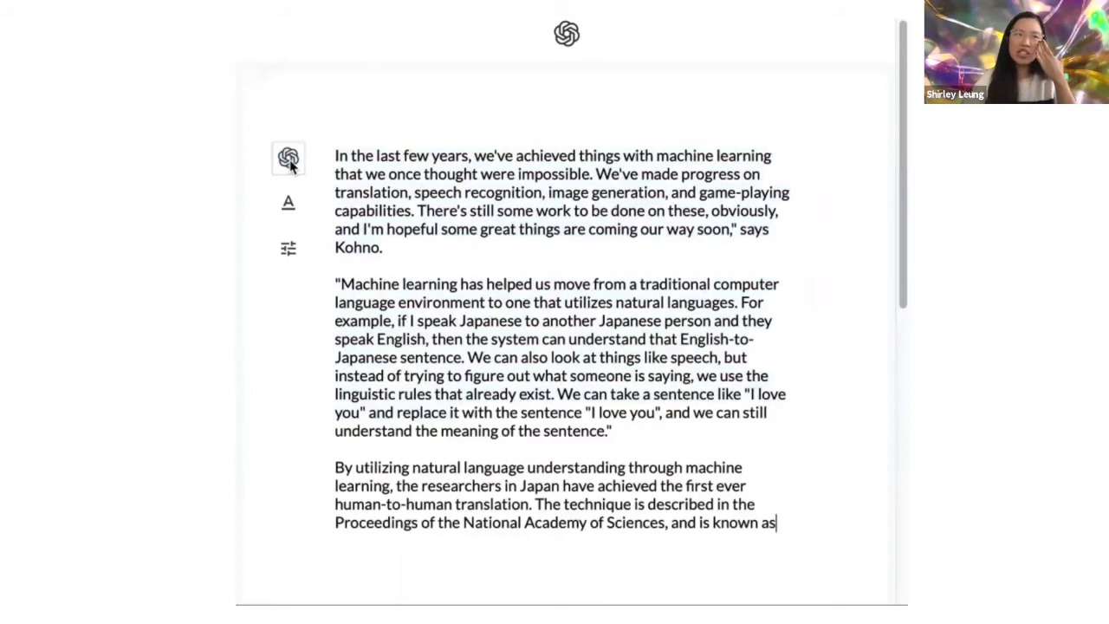